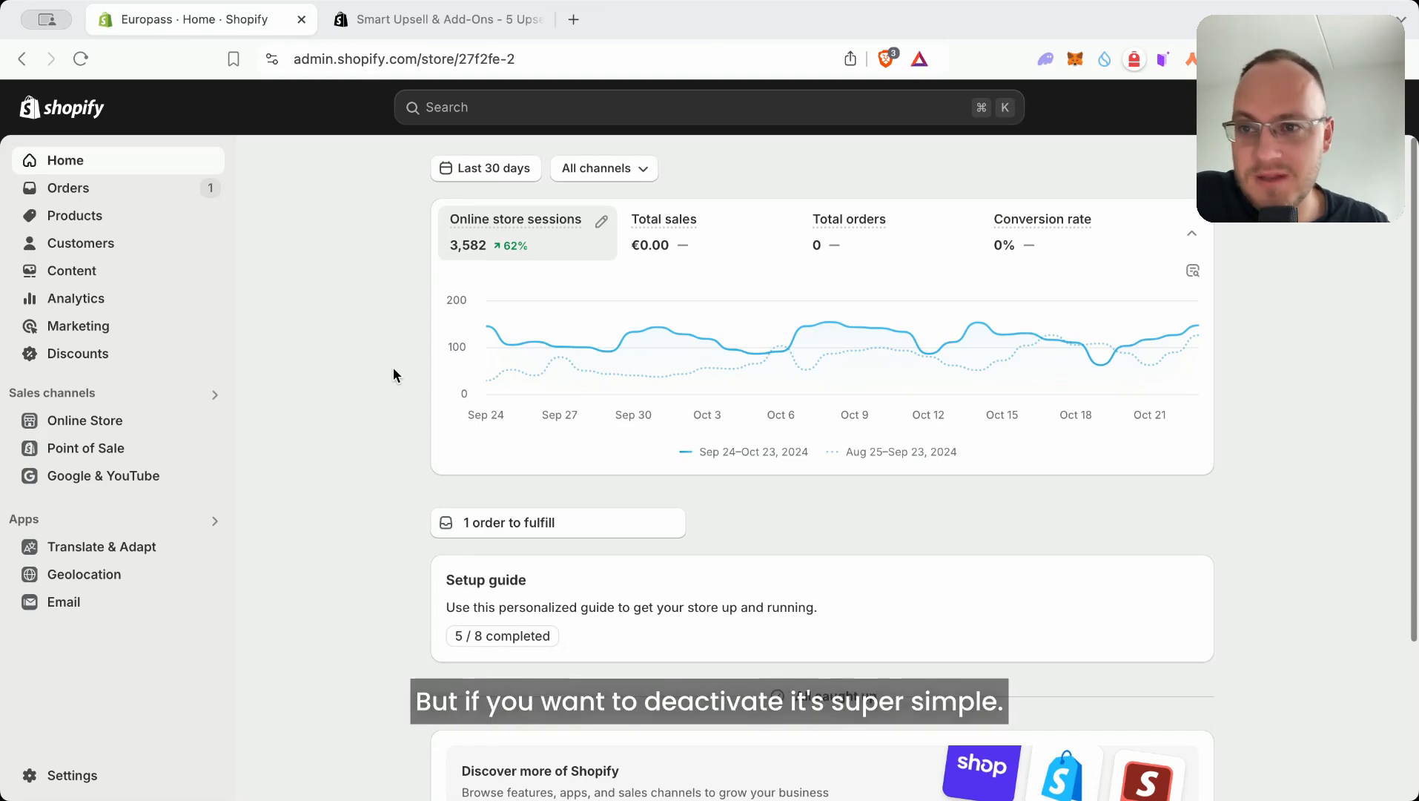
# - Navigate from the admin sidebar into Settings and onto the Plan page showing the Basic plan
pyautogui.click(71, 776)
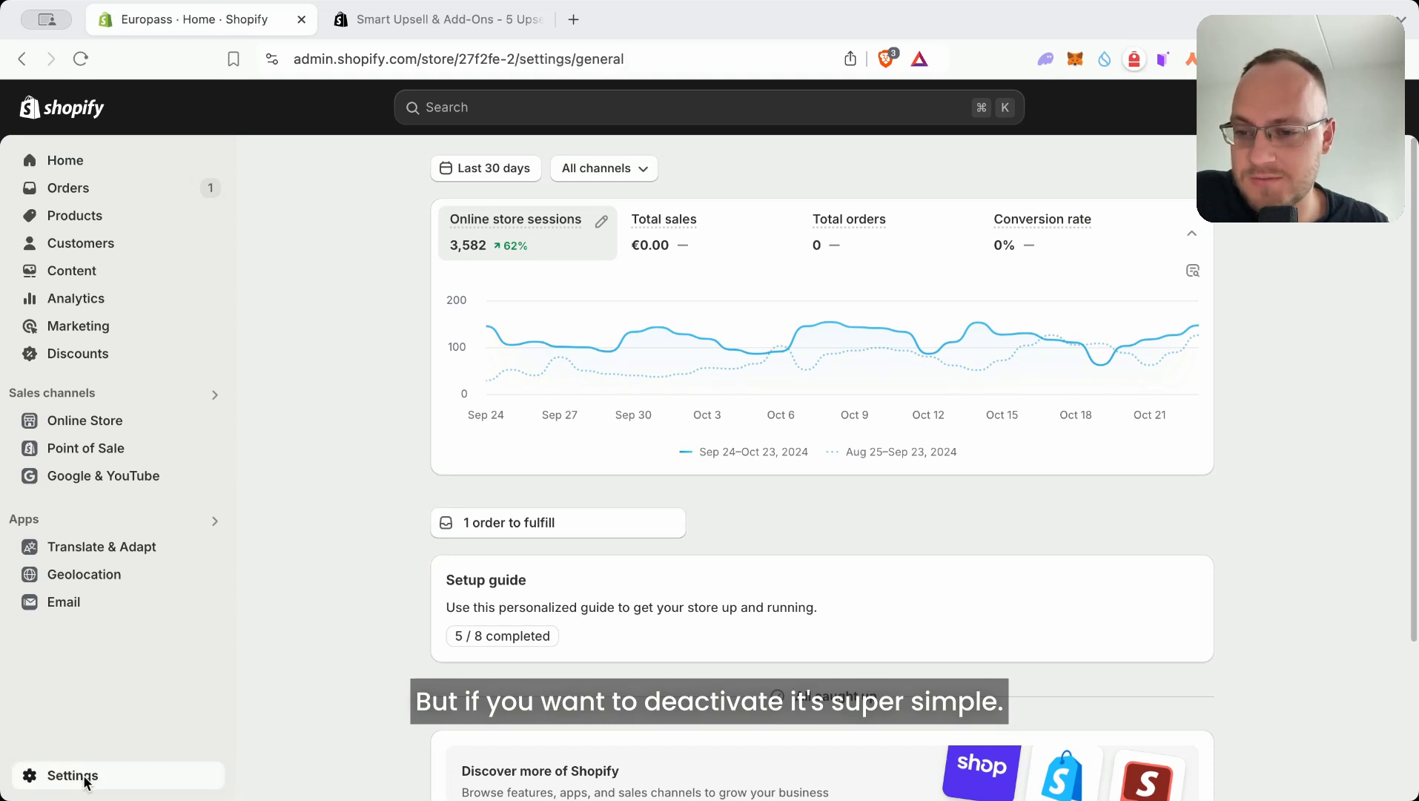
pyautogui.click(249, 295)
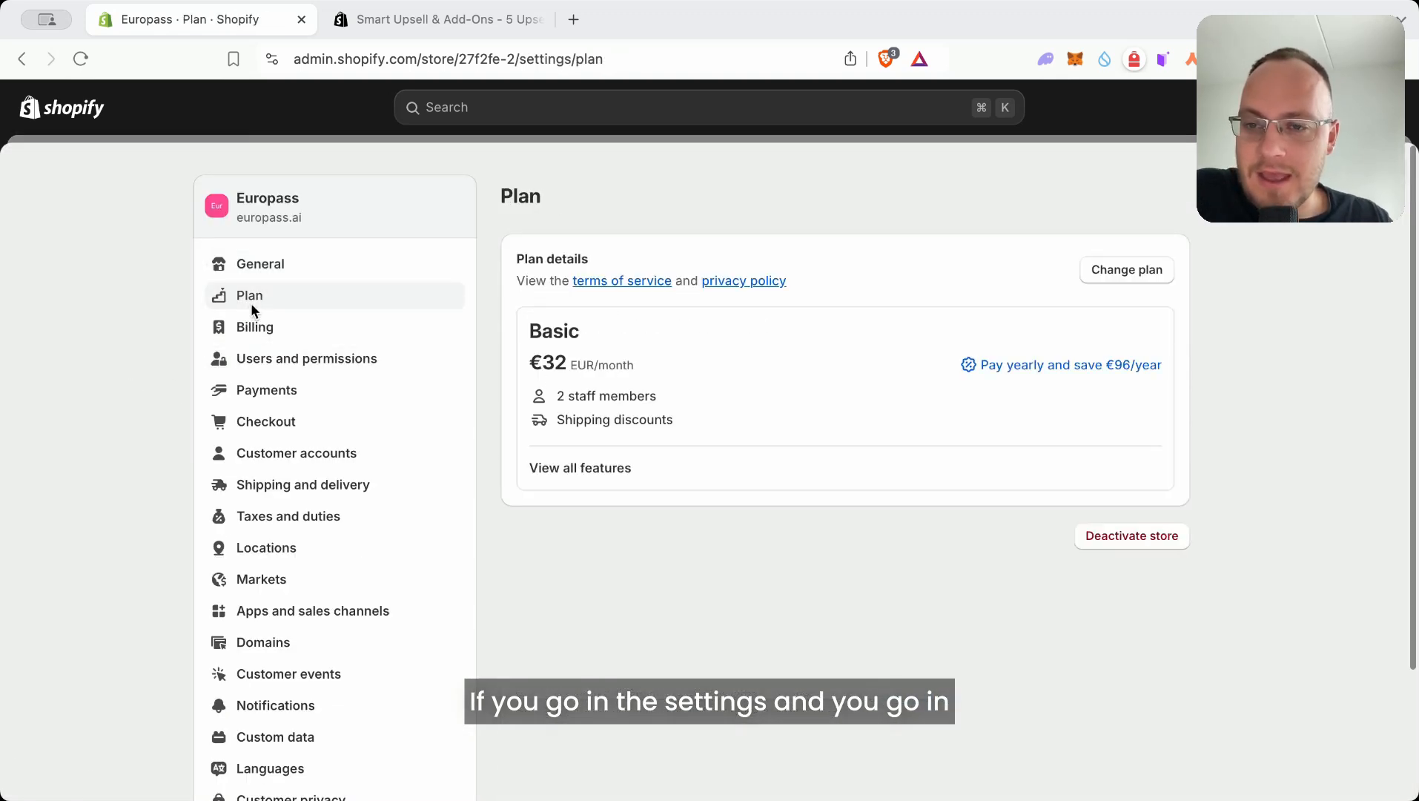
pyautogui.moveTo(1132, 535)
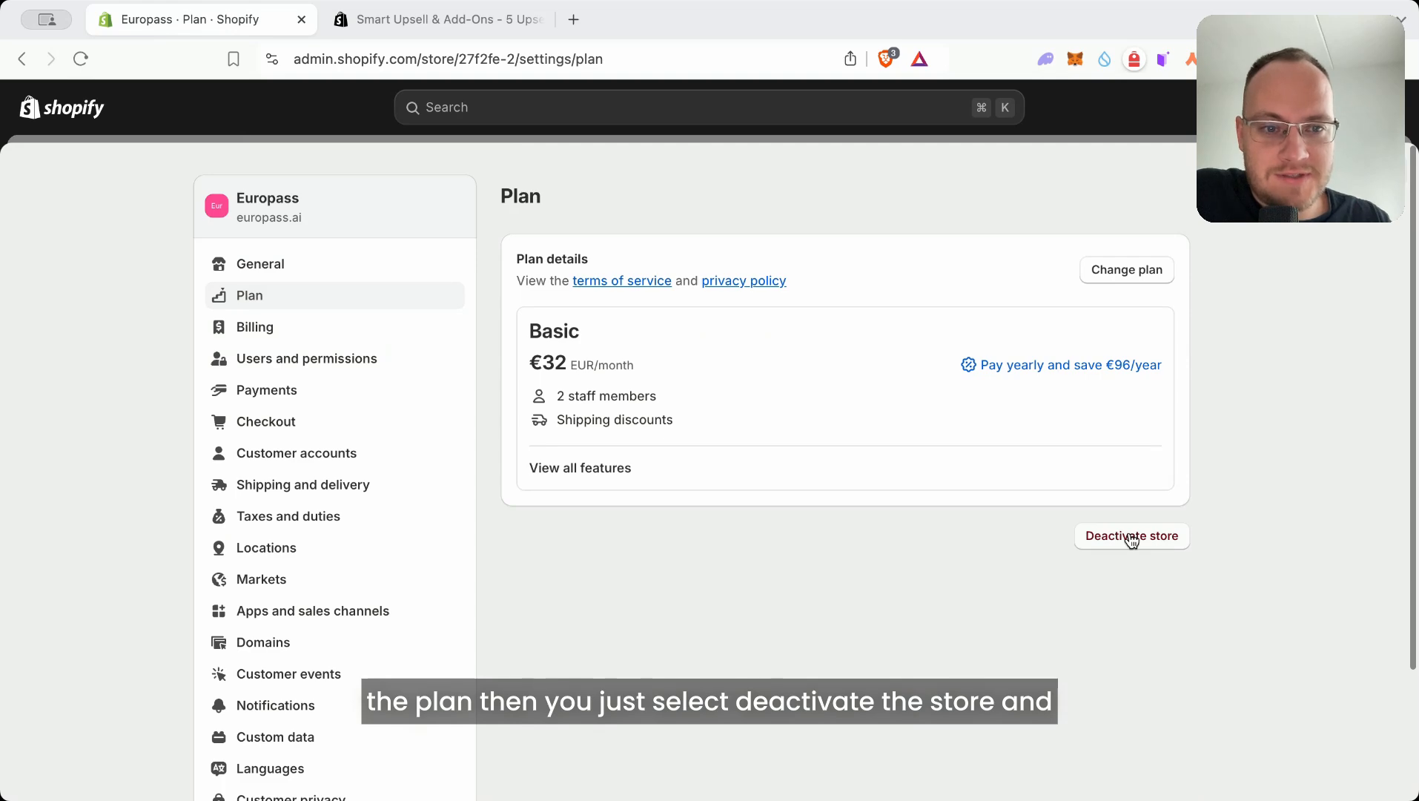
# - Bring up the Deactivate store dialog listing yearly switch, Pause and Build, new store and deactivate
pyautogui.click(1130, 534)
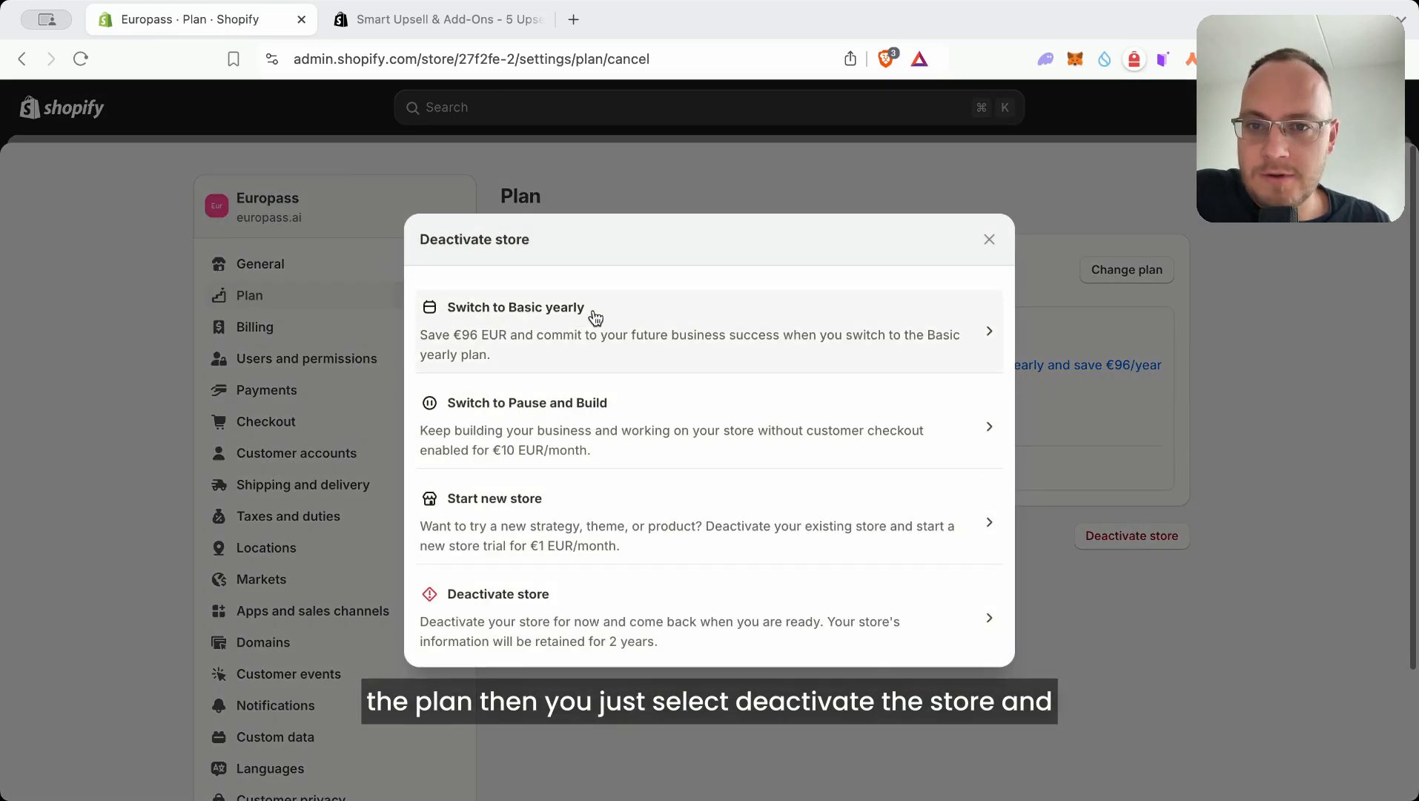
pyautogui.moveTo(641, 398)
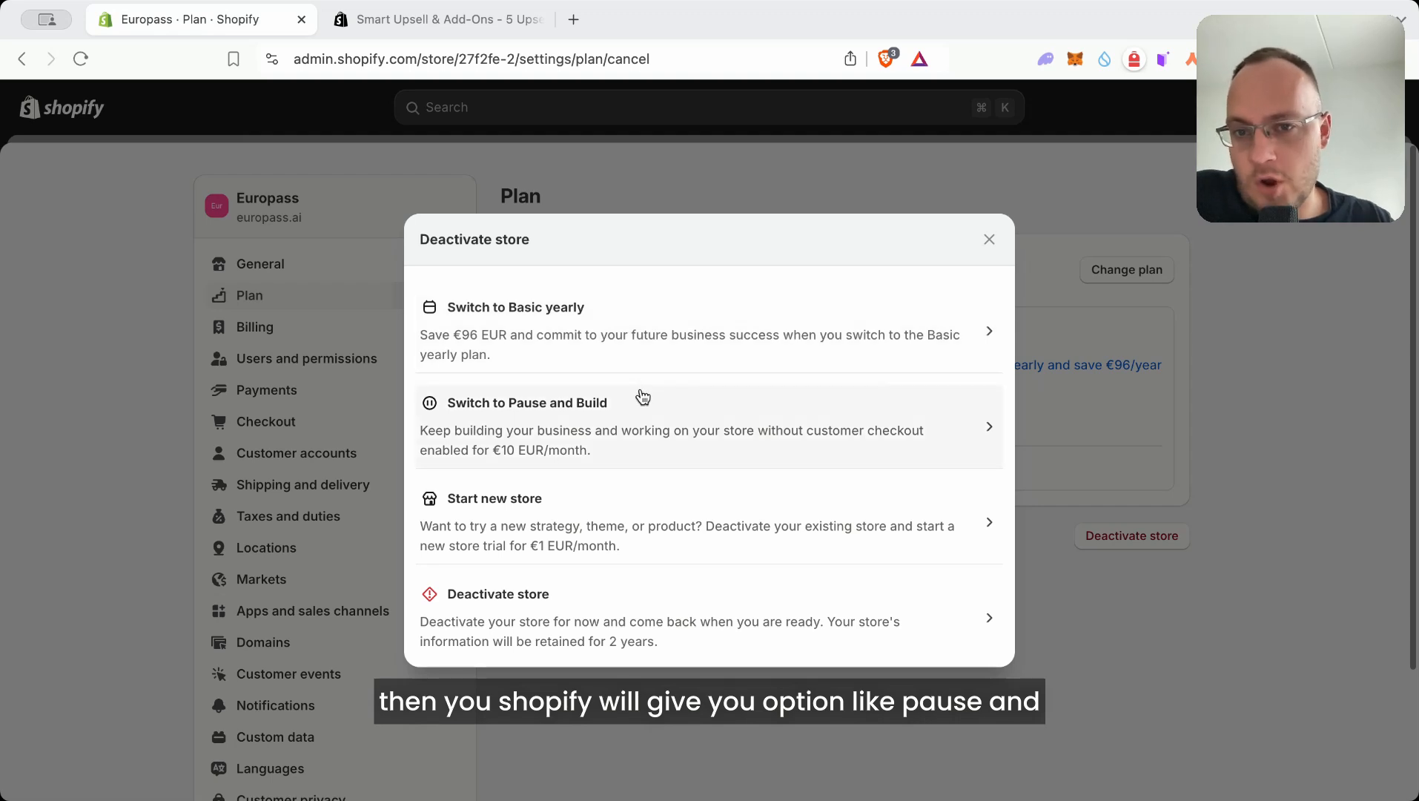
pyautogui.moveTo(653, 455)
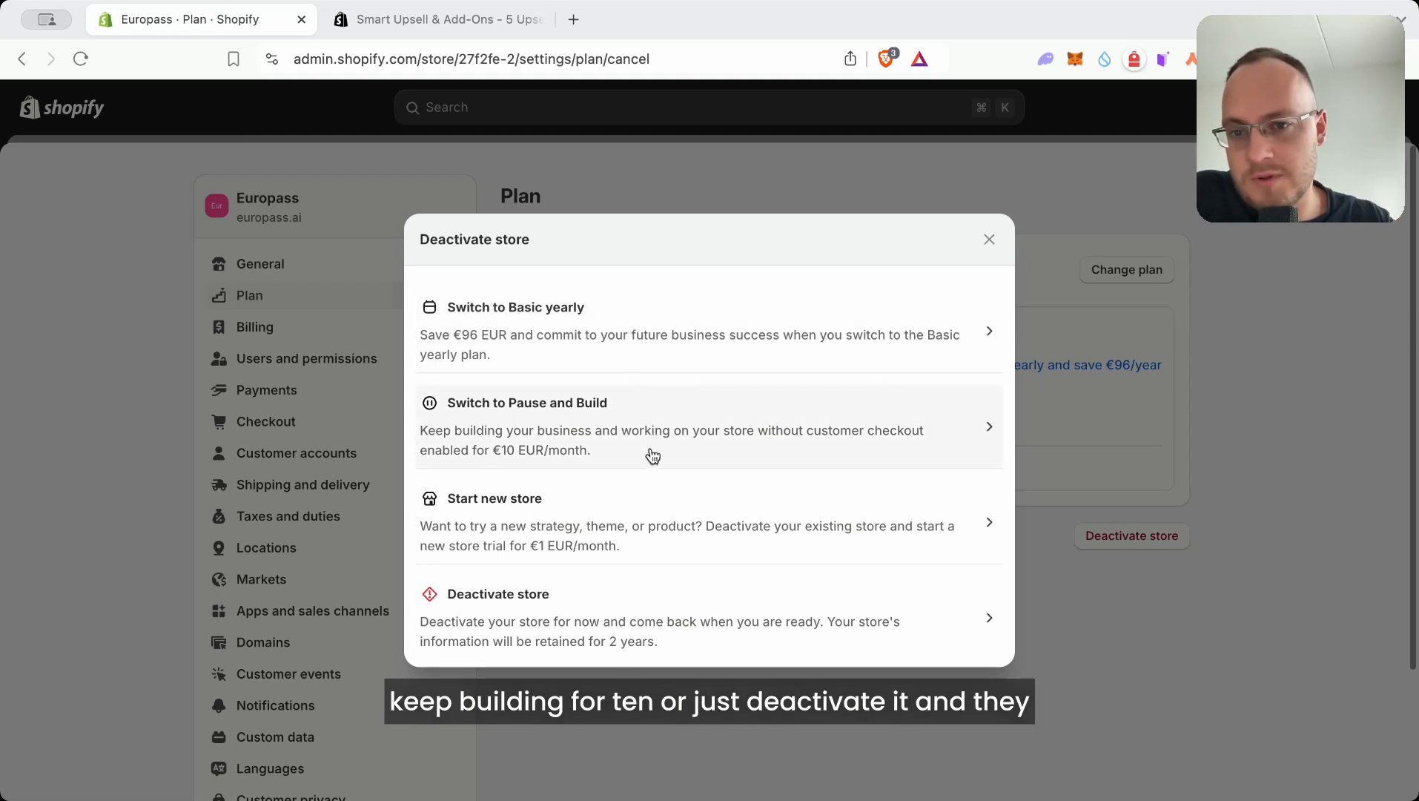
pyautogui.moveTo(607, 631)
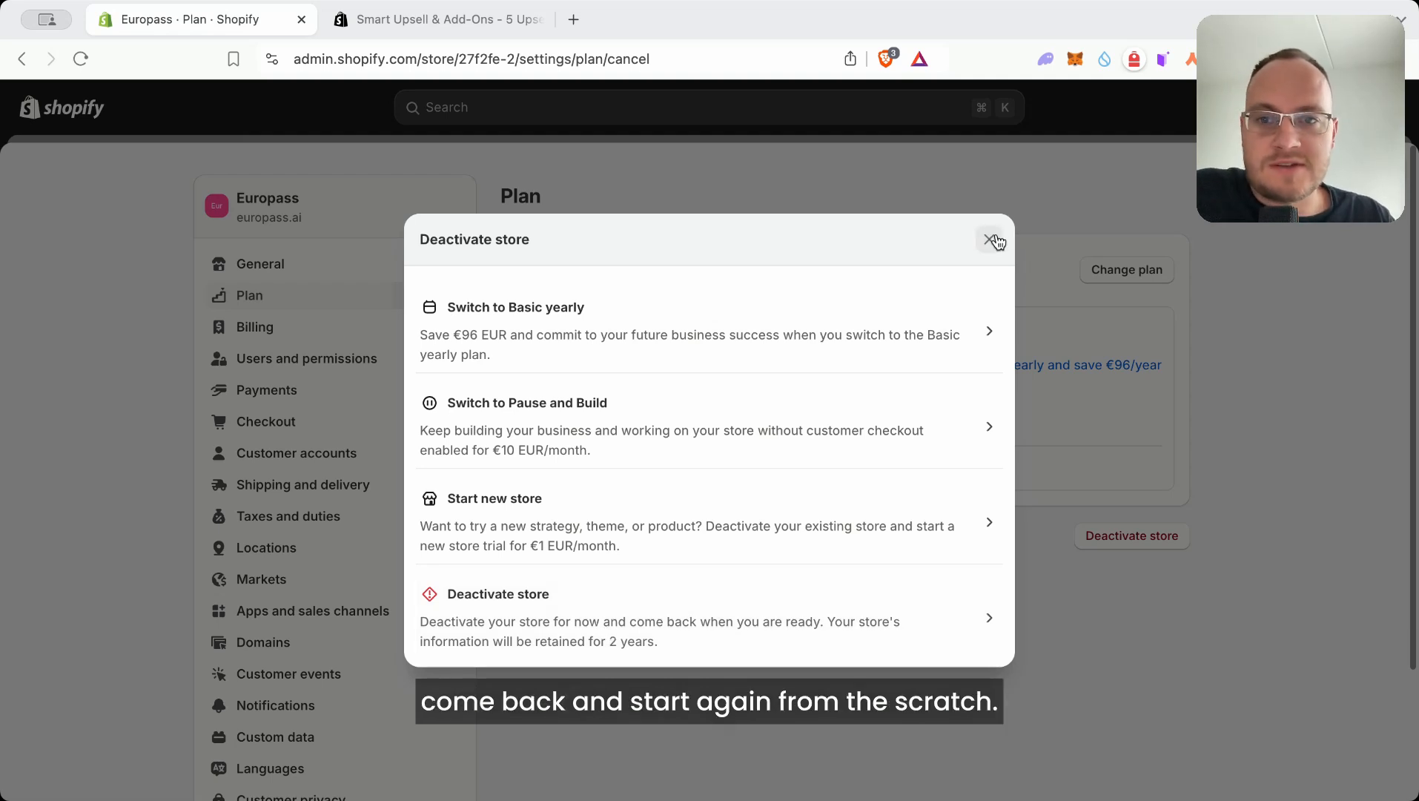
# - Close the Deactivate store dialog without choosing, returning to the Basic plan page
pyautogui.click(993, 239)
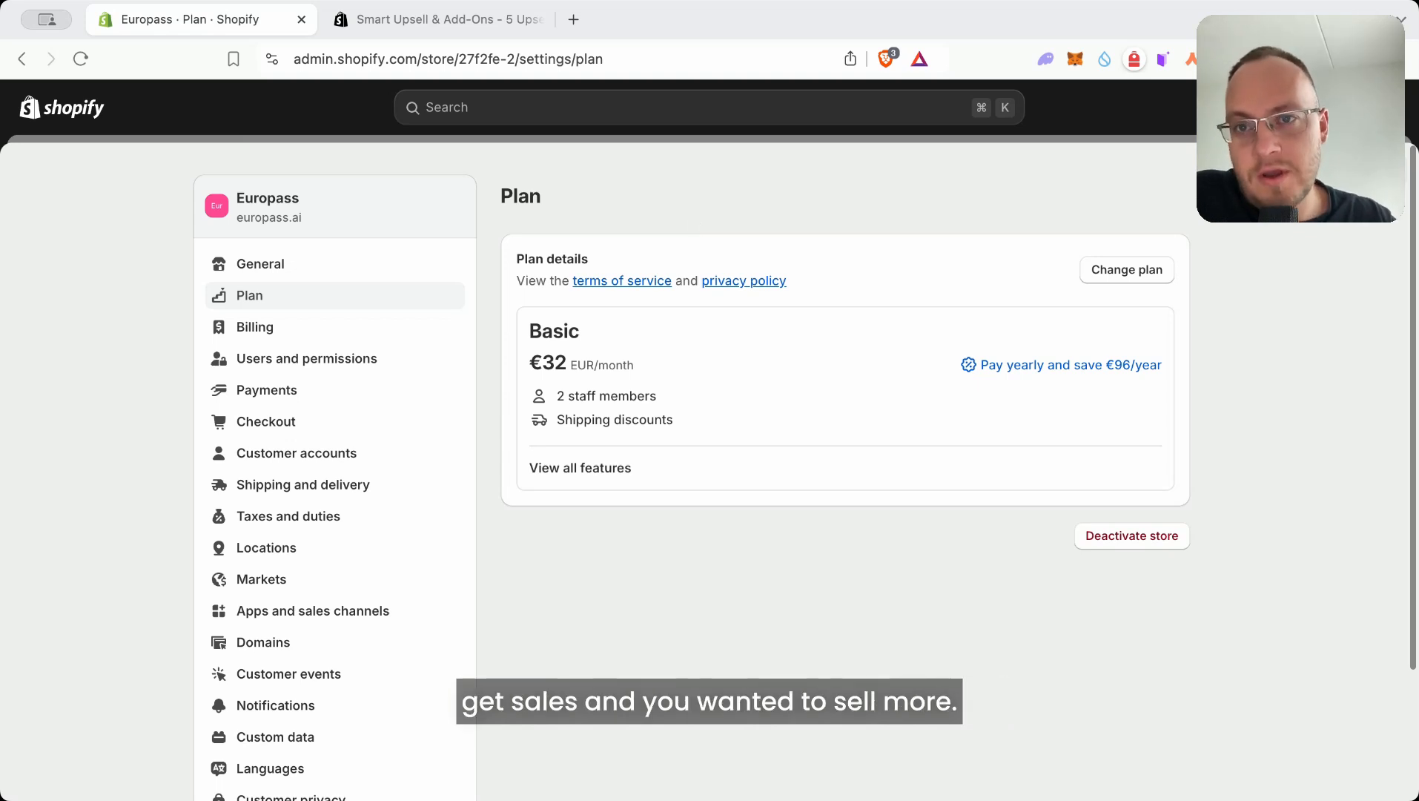
# - Glance at the Smart Upsell & Add-Ons app listing, return to Plan settings and reopen the Deactivate store dialog
pyautogui.click(434, 19)
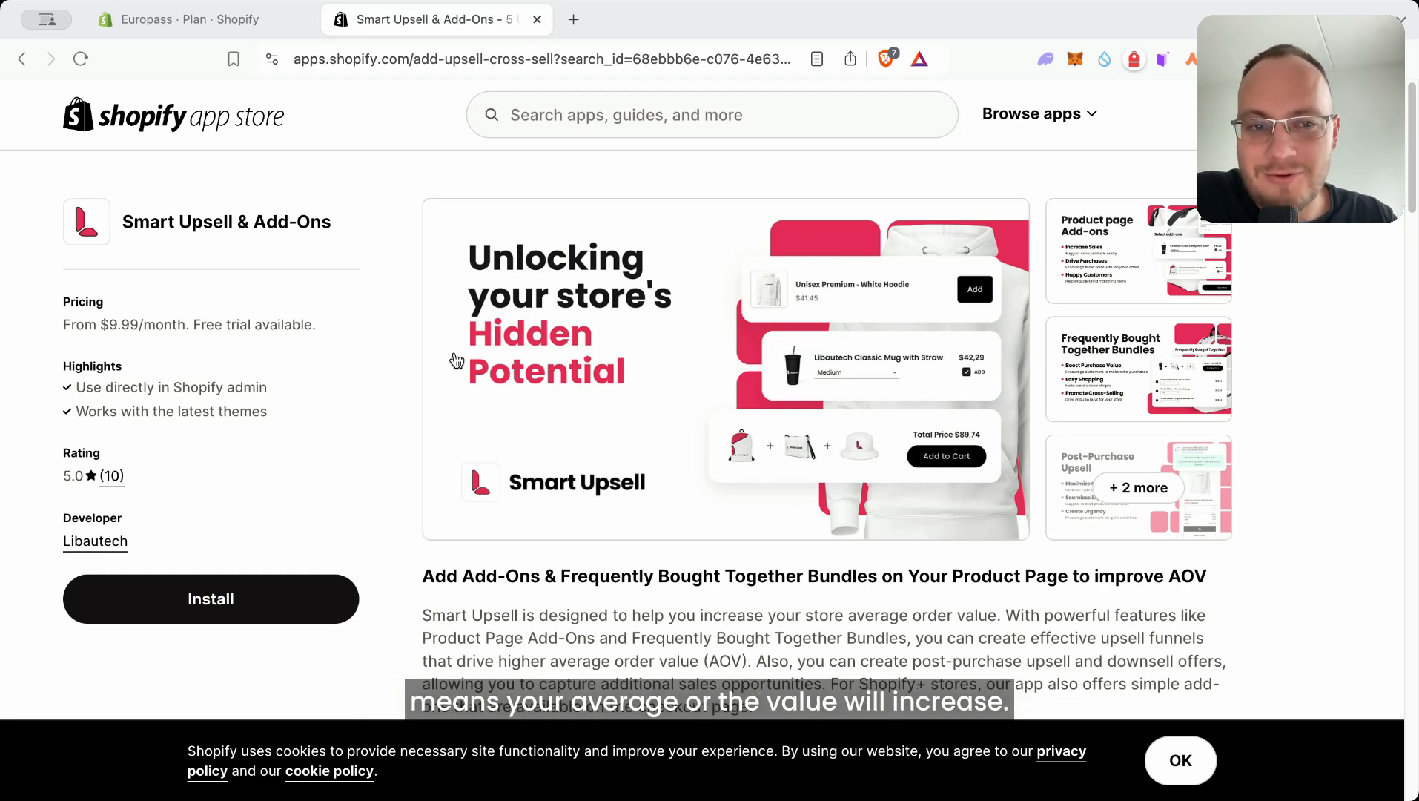
pyautogui.click(181, 19)
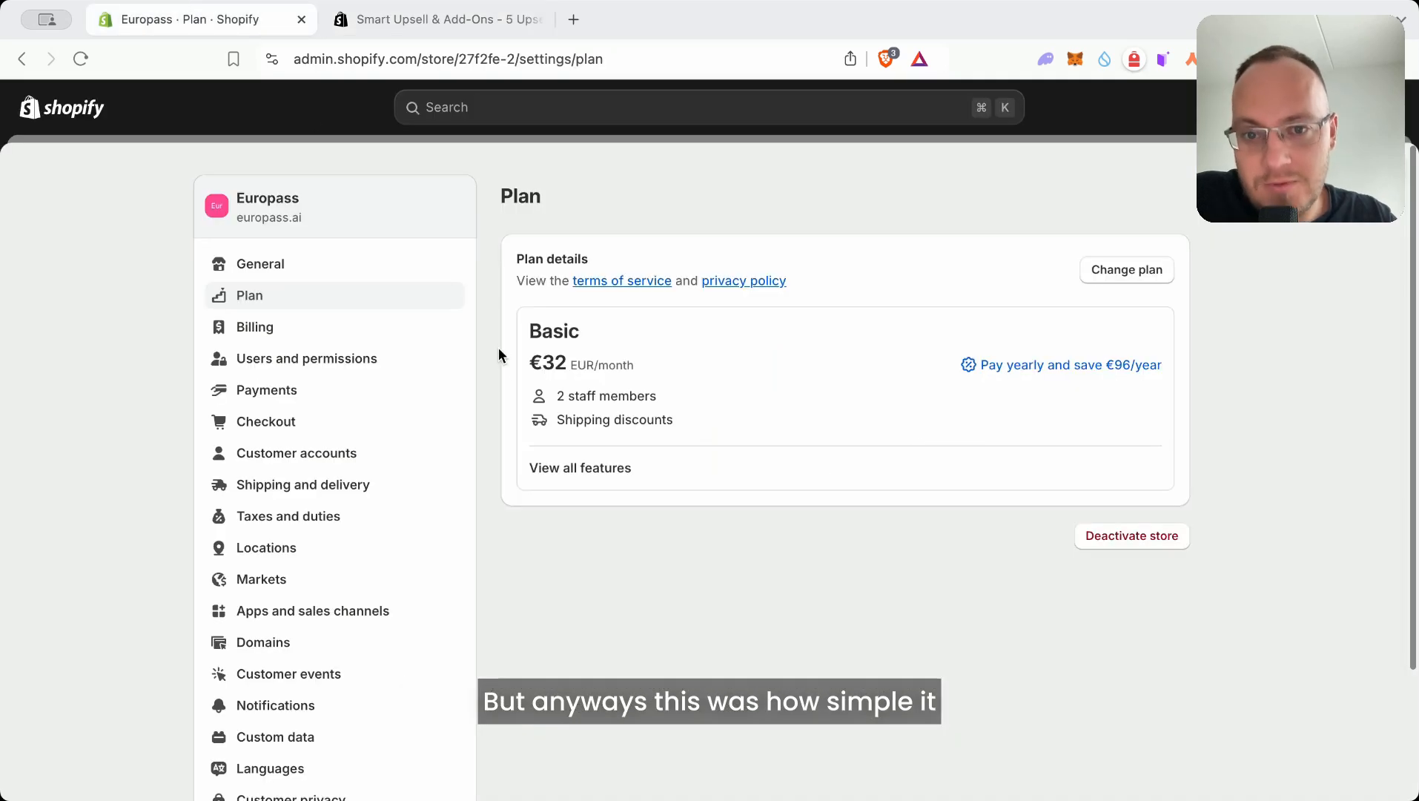
pyautogui.moveTo(1085, 558)
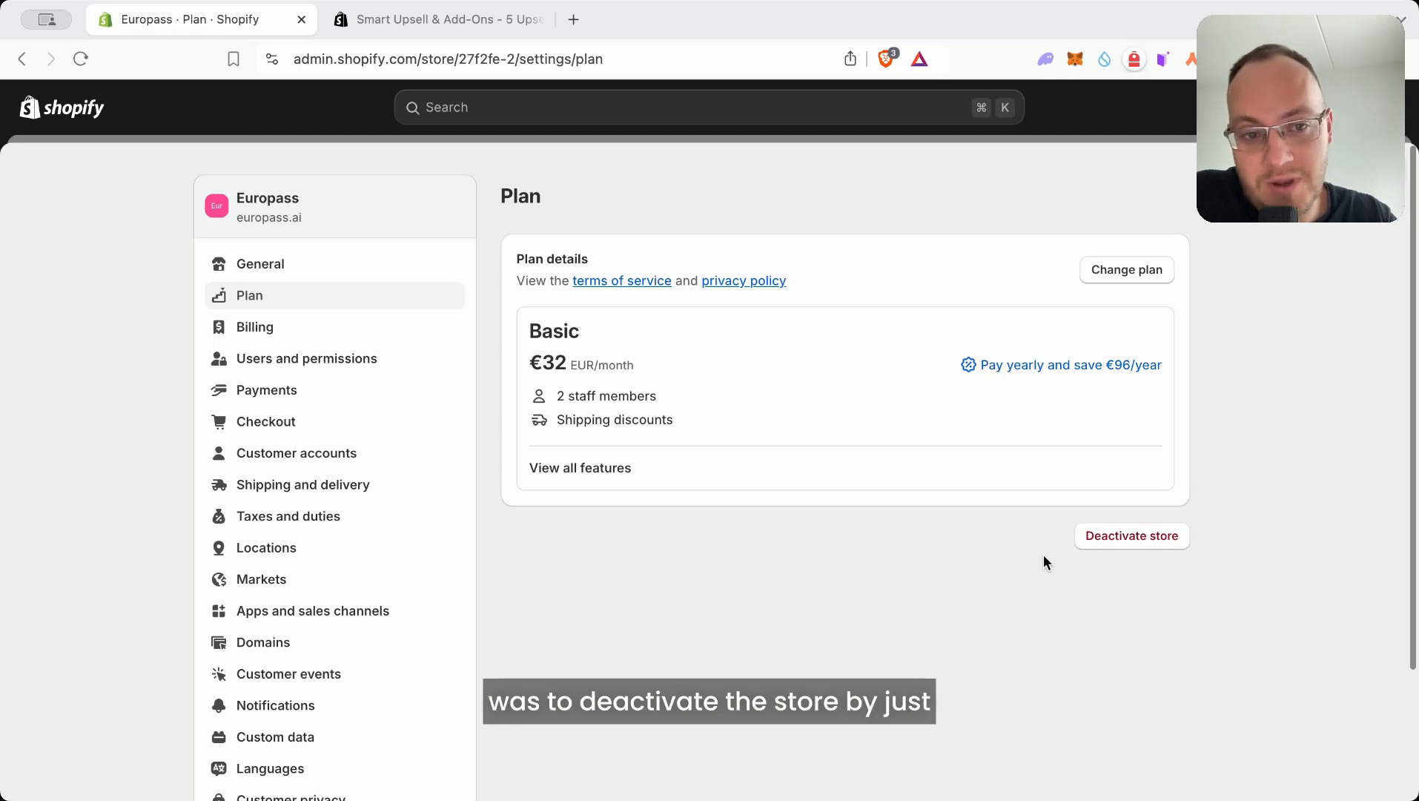
pyautogui.click(1130, 535)
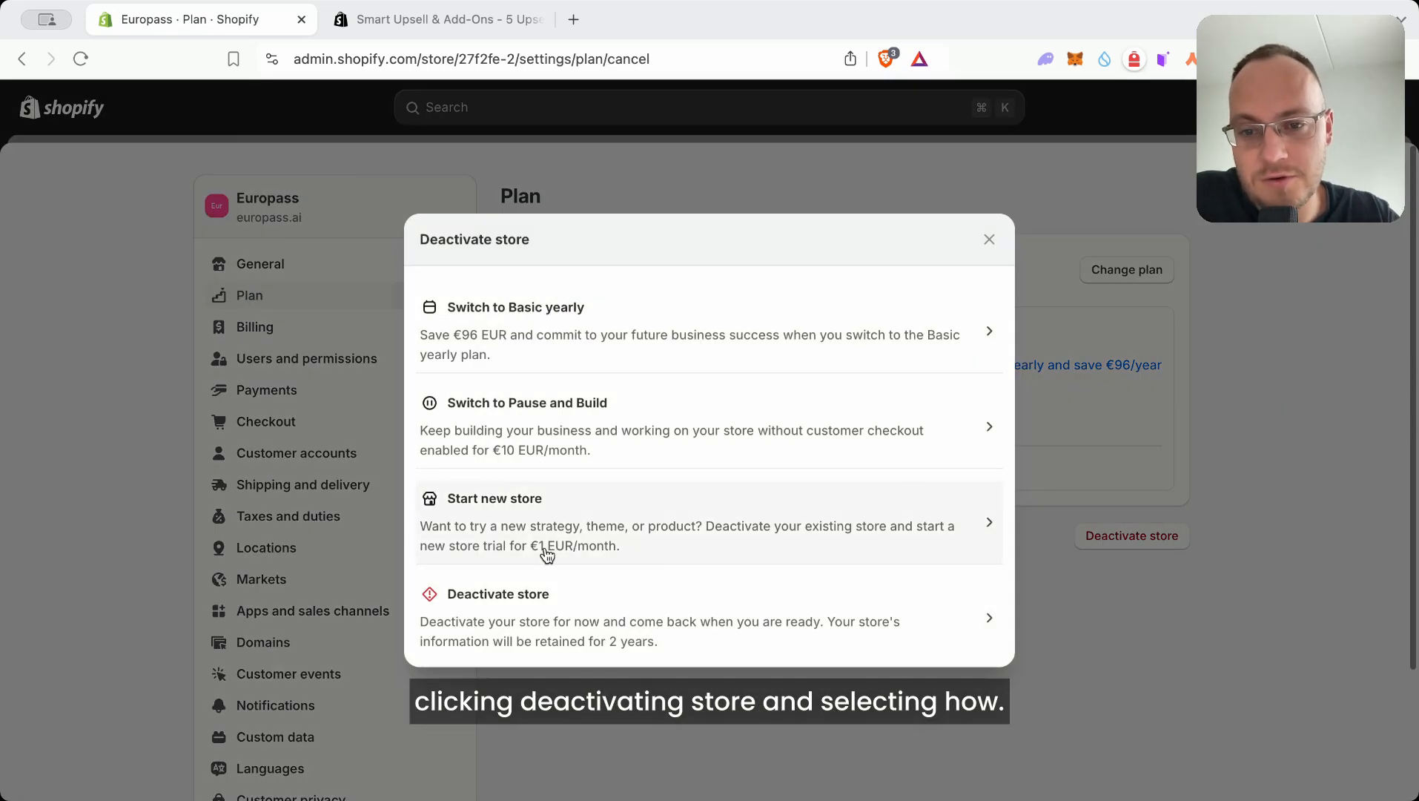